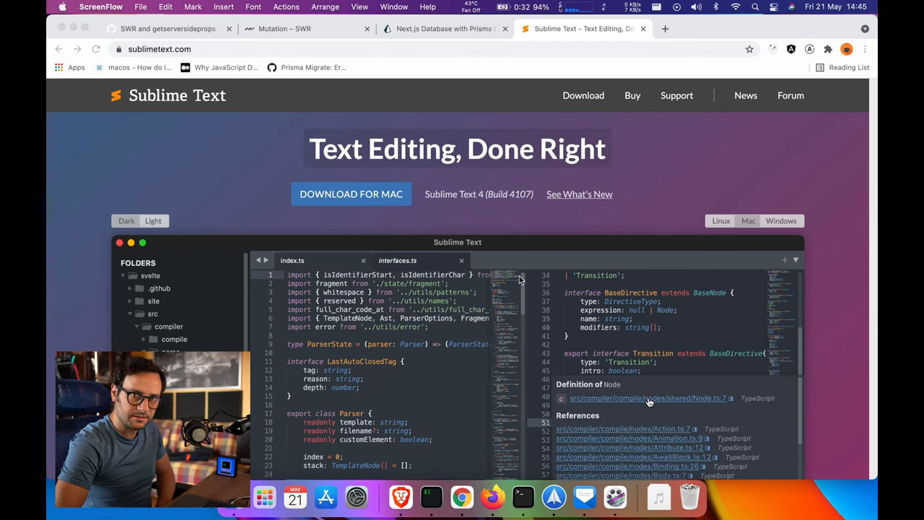
Open the Sublime Text 4 announcement post from sublimetext.com in a separate Chrome tab
left_click(646, 398)
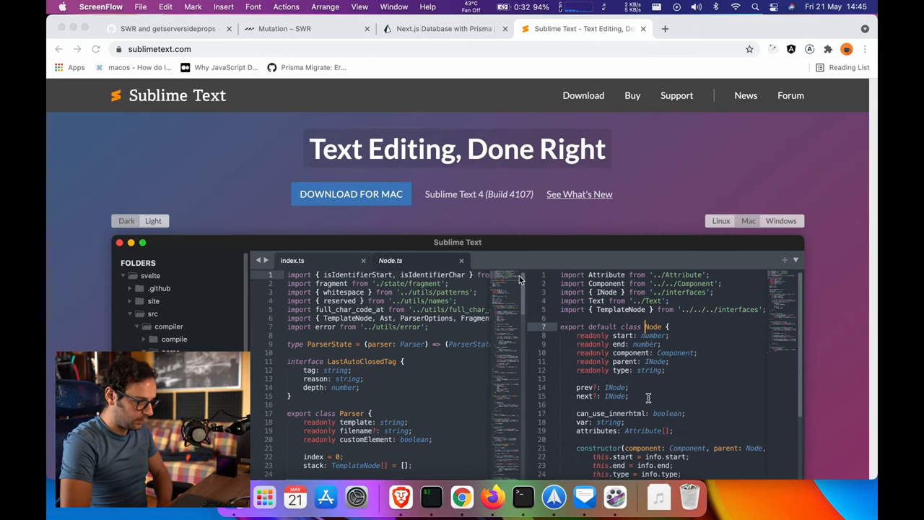
left_click(461, 260)
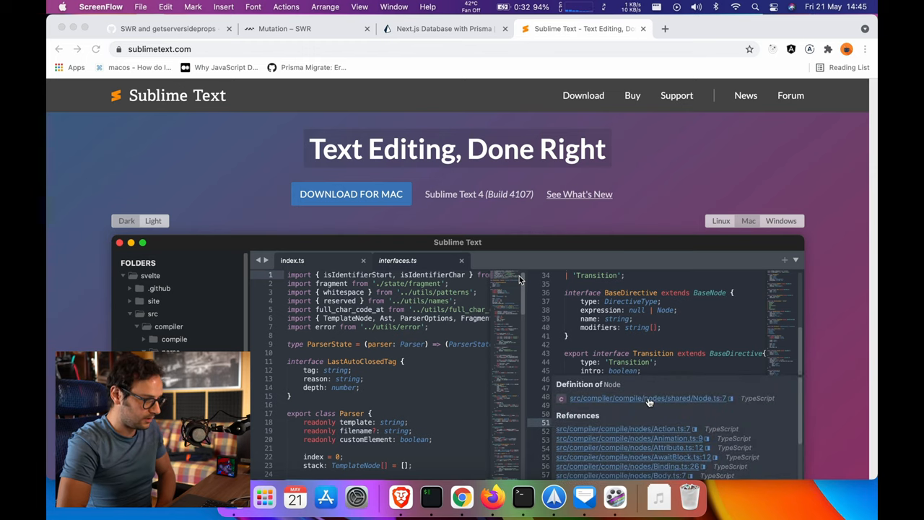
left_click(628, 398)
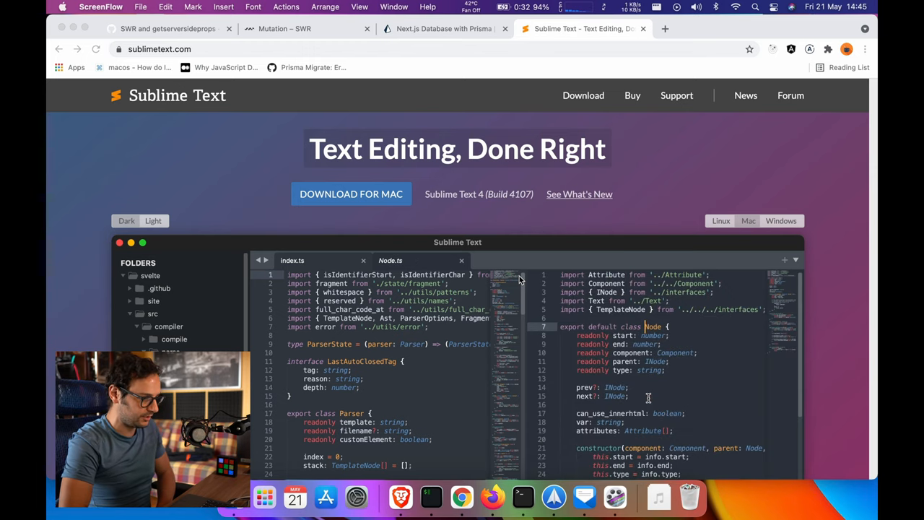
left_click(461, 260)
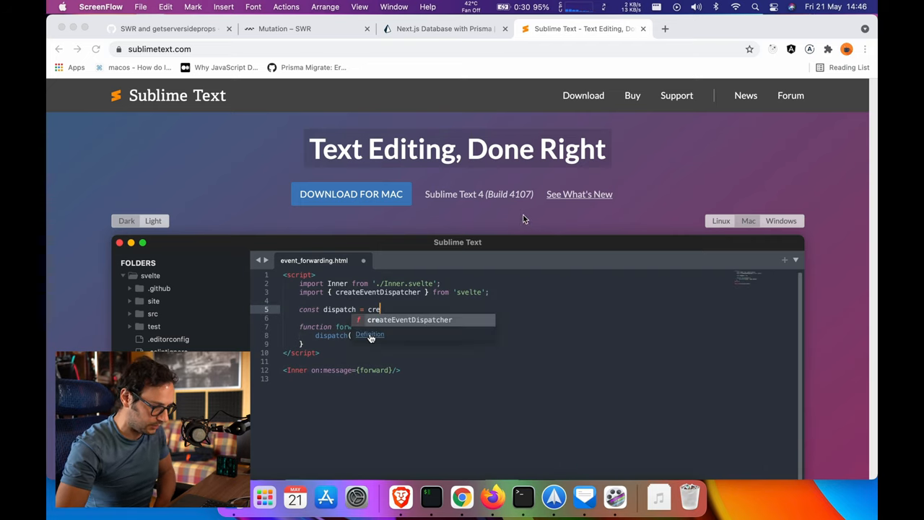
mouse_move(574, 200)
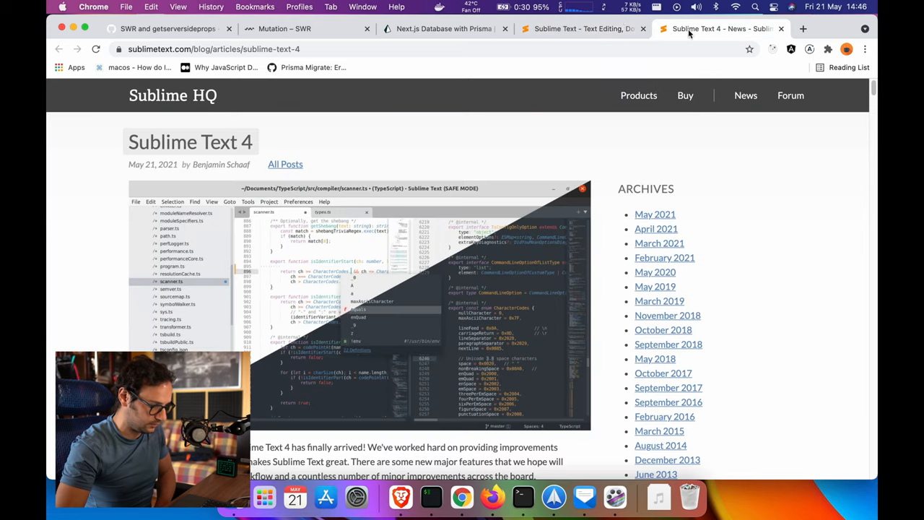
mouse_move(241, 174)
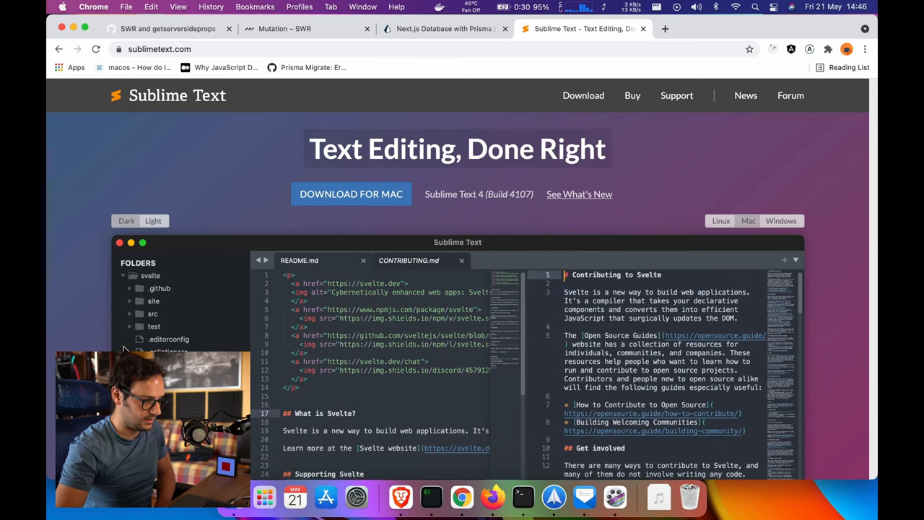
left_click(462, 260)
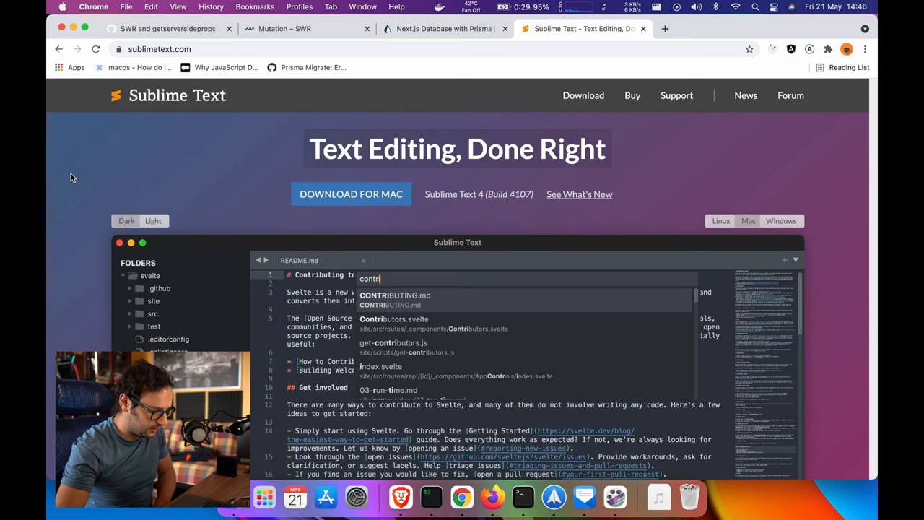
left_click(395, 294)
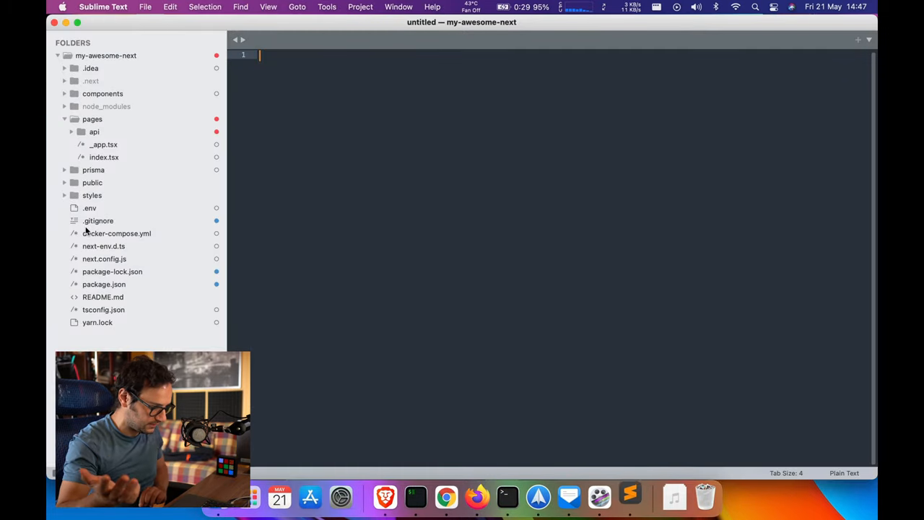
mouse_move(130, 106)
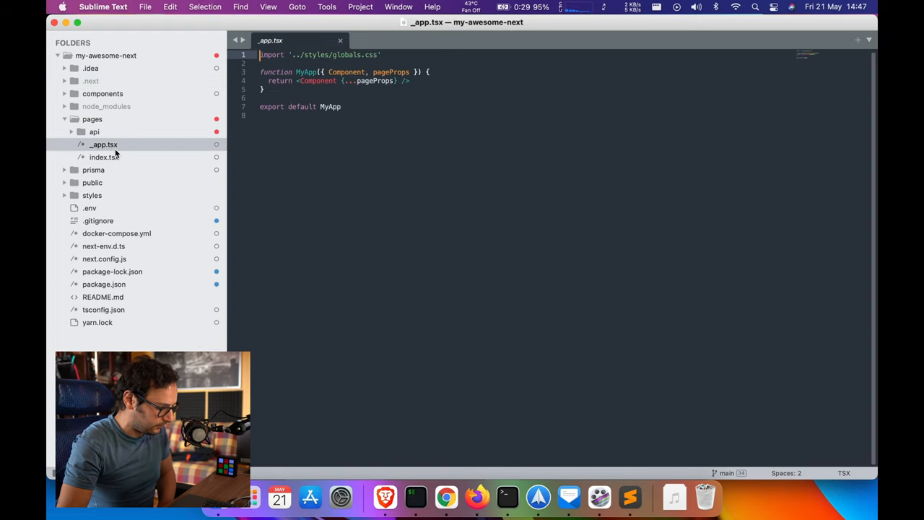
Open index.tsx, next-env.d.ts and package.json from the my-awesome-next sidebar
left_click(104, 156)
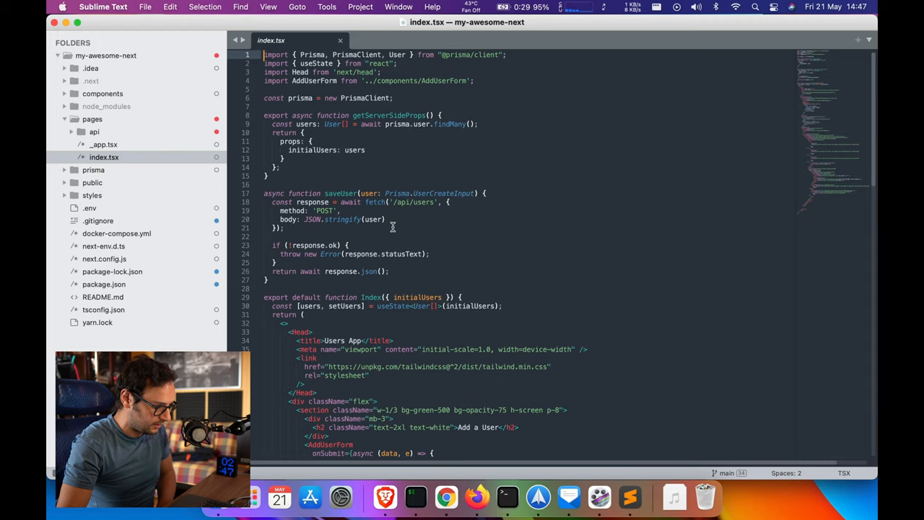
left_click(103, 245)
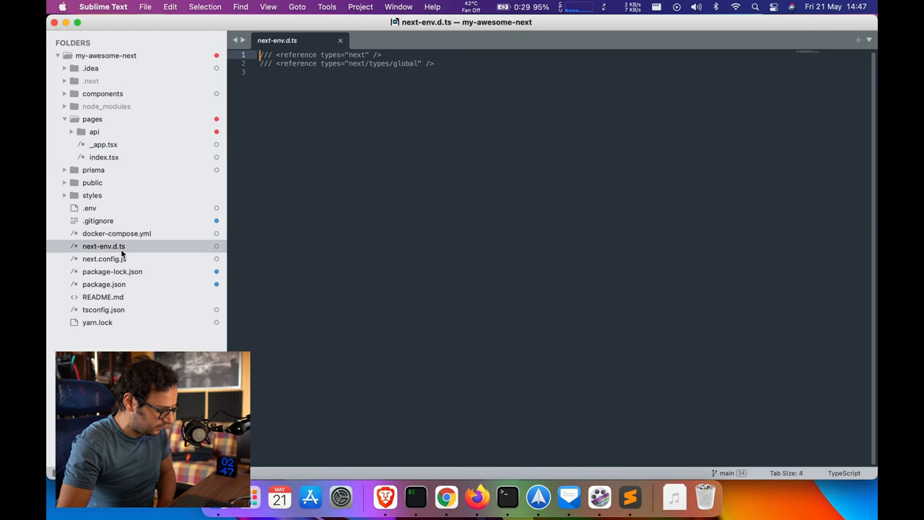
left_click(104, 284)
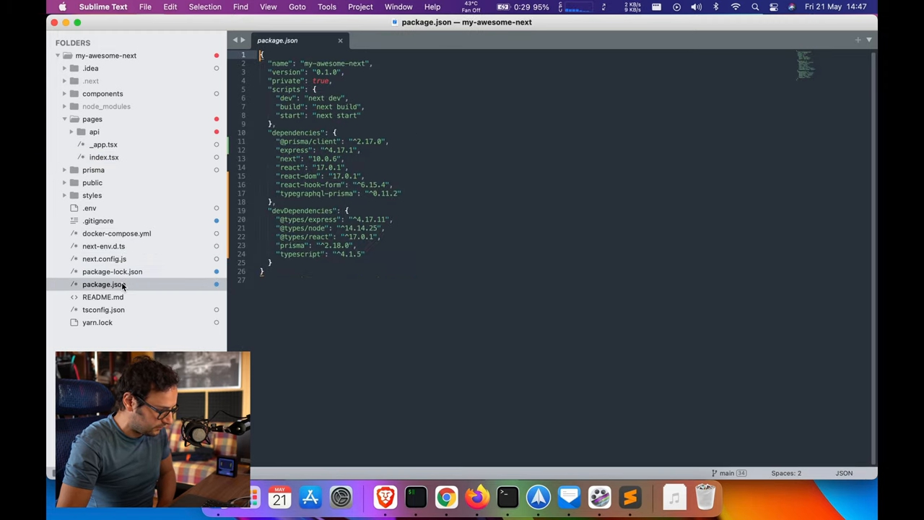
mouse_move(205, 119)
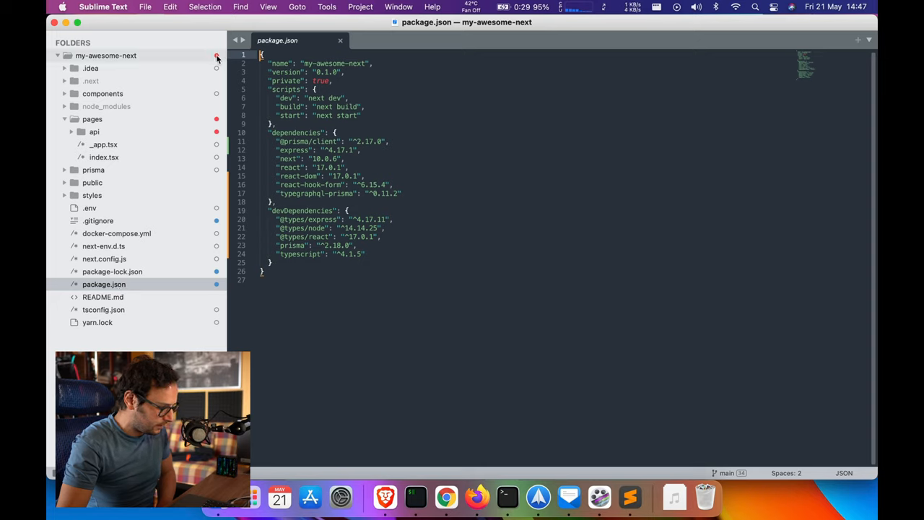
mouse_move(217, 56)
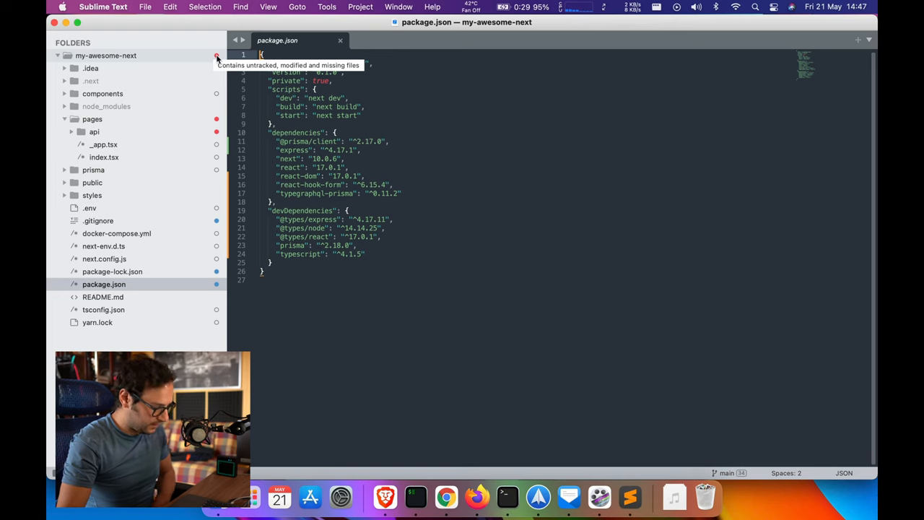
left_click(446, 497)
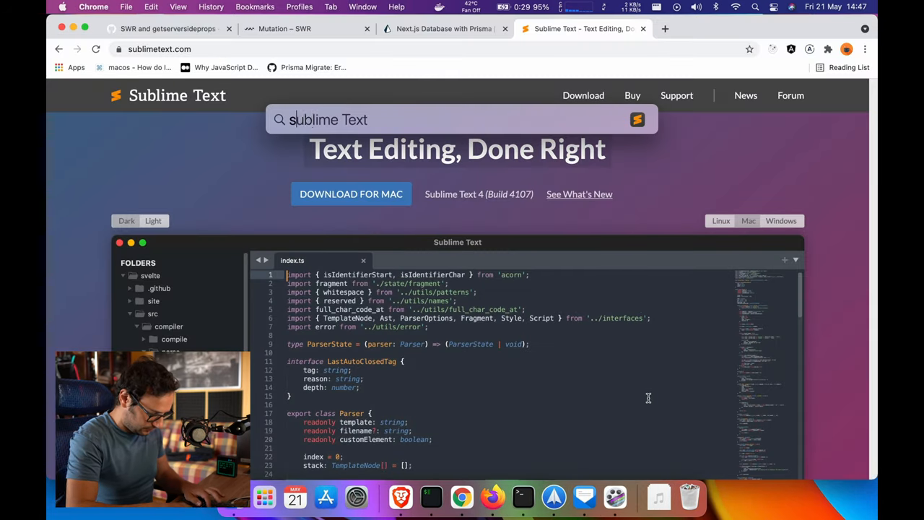
Browse the Sublime Text 4 What's New feature list on sublimetext.com
left_click(631, 497)
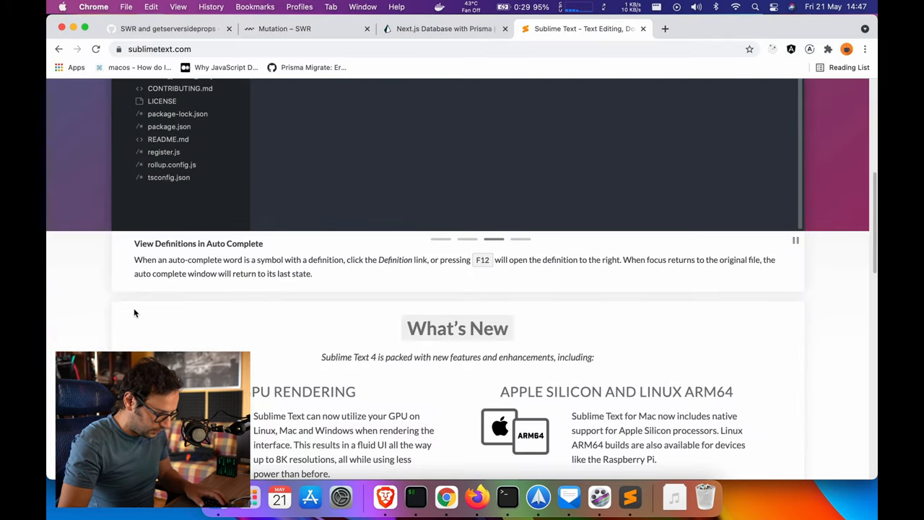
scroll("down", 3)
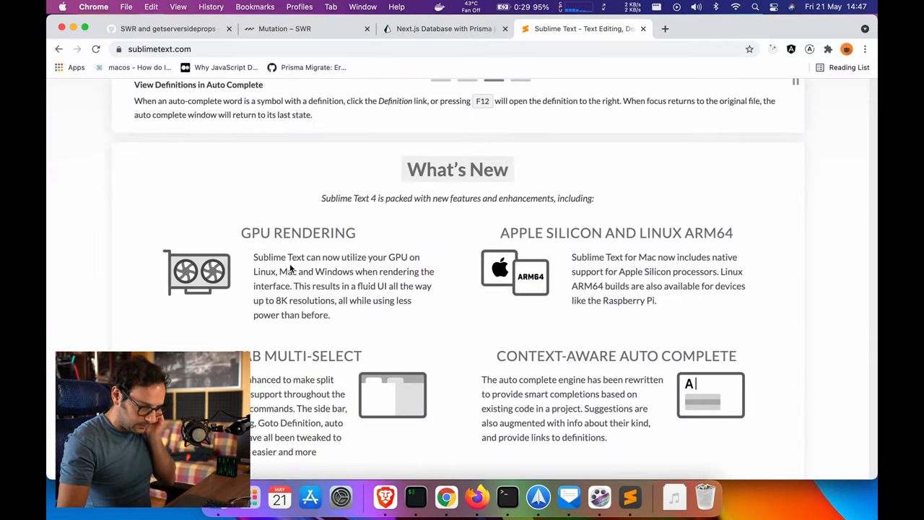
mouse_move(344, 296)
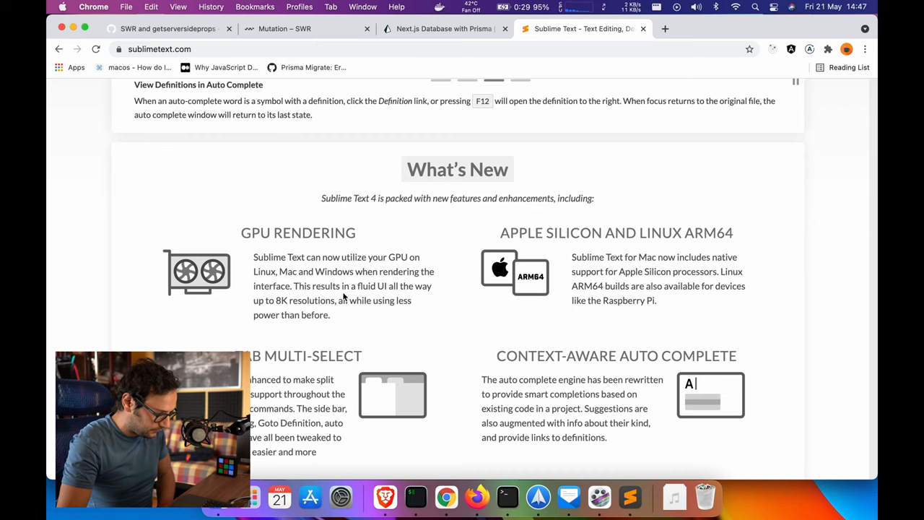
scroll("down", 3)
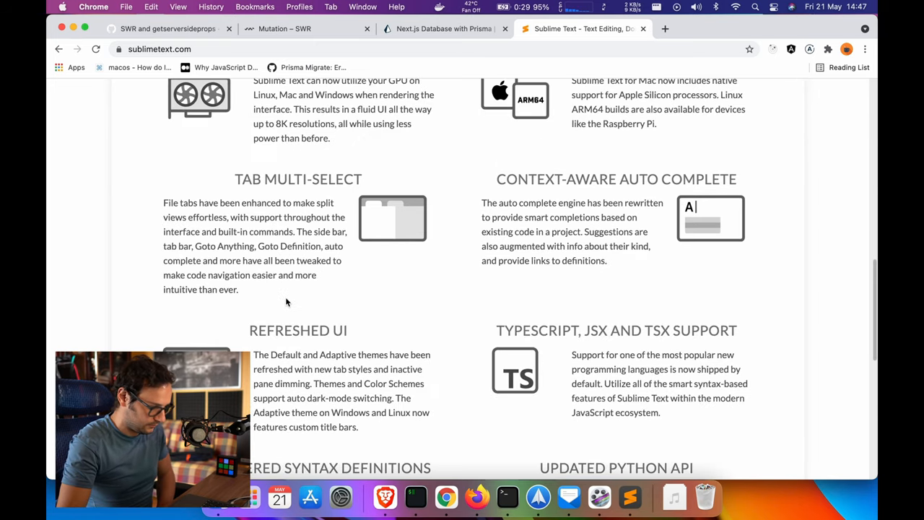
scroll("up", 3)
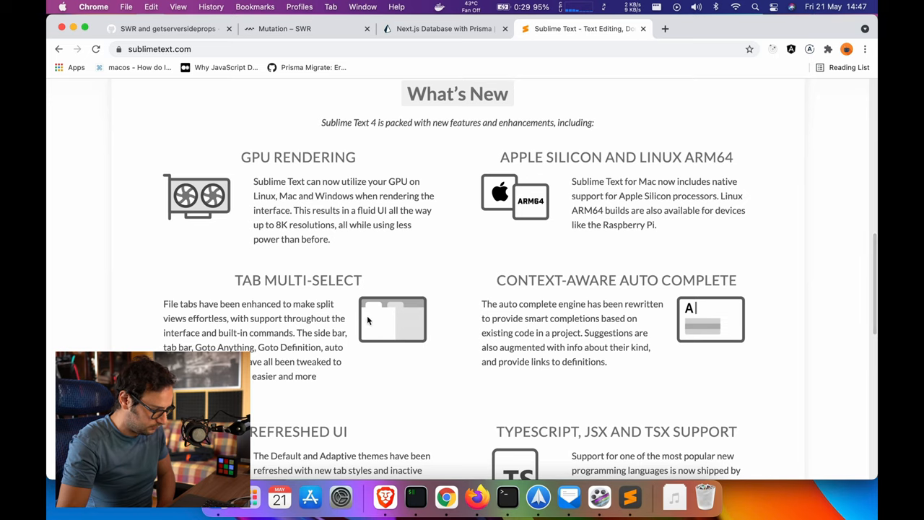
scroll("down", 3)
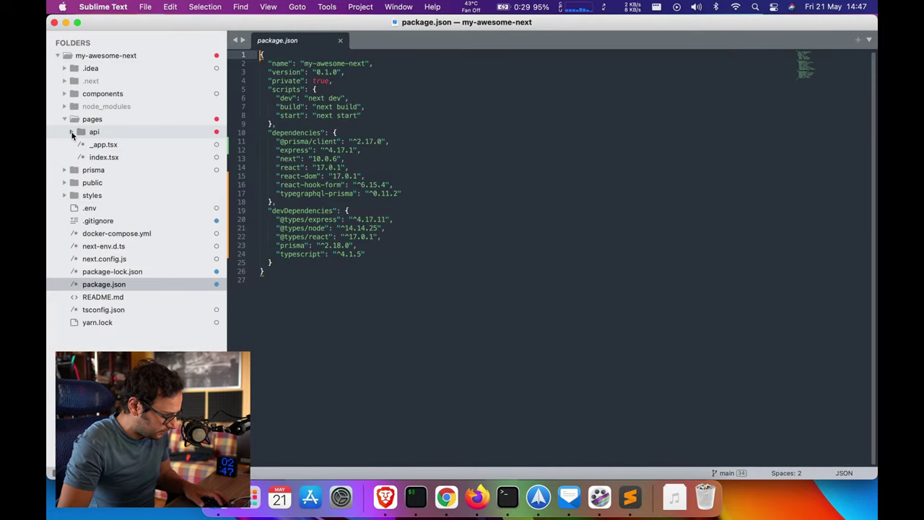
Open _app.tsx, expand the components folder, and open AddUserForm.tsx
left_click(102, 143)
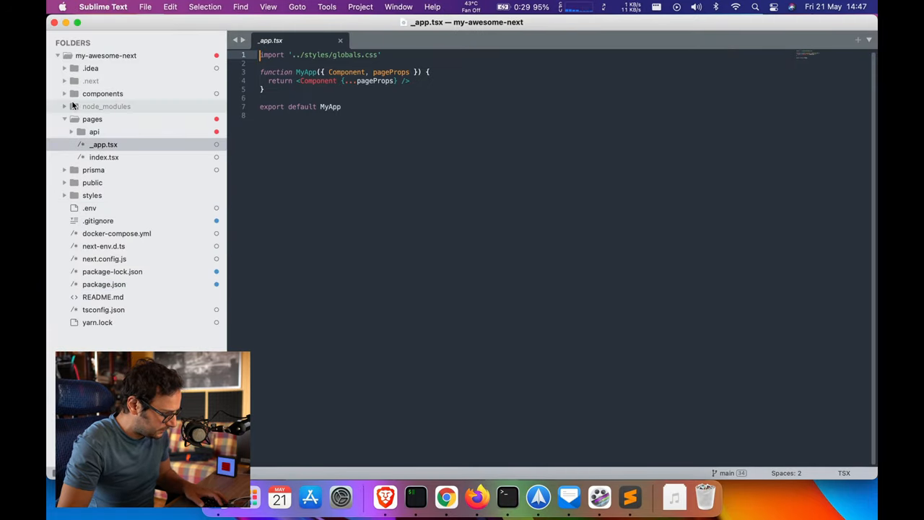
left_click(115, 132)
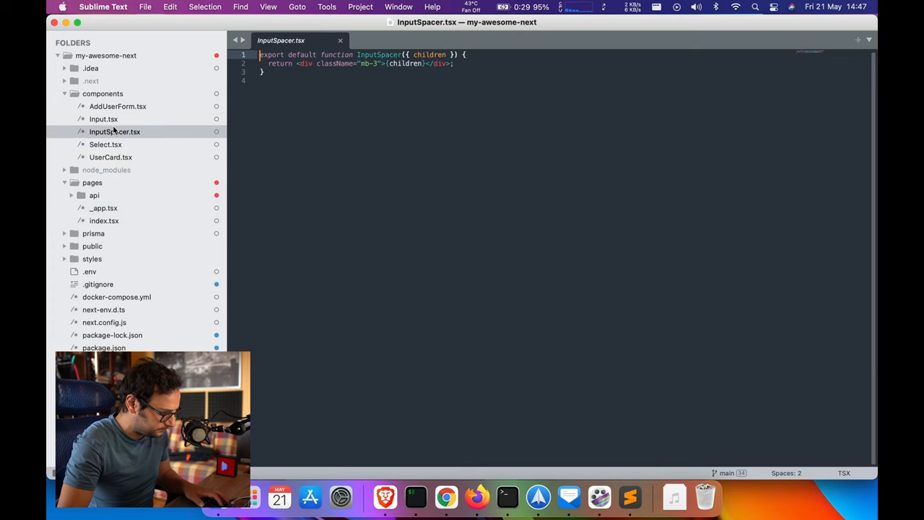
left_click(117, 106)
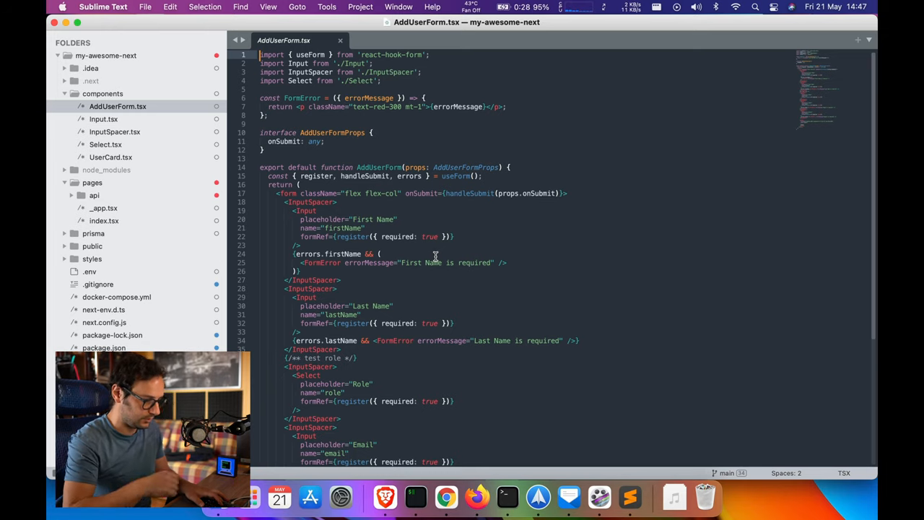
mouse_move(209, 81)
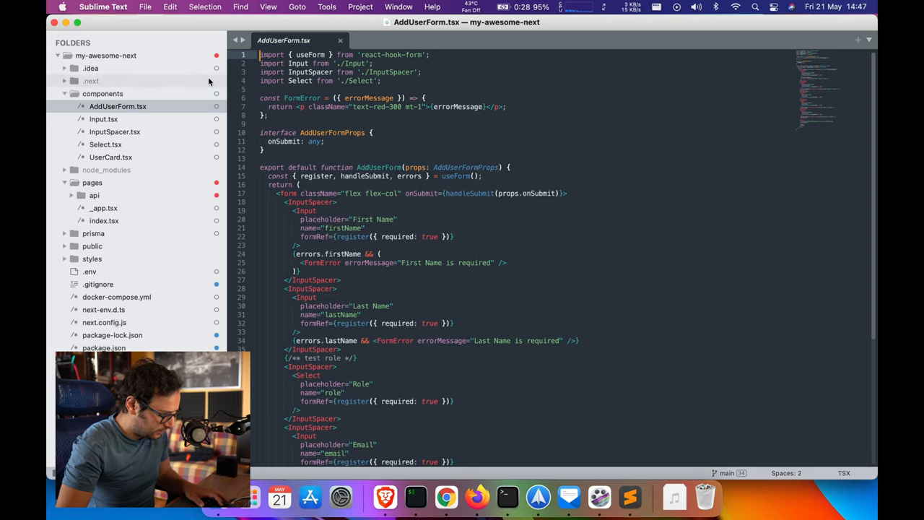
mouse_move(215, 56)
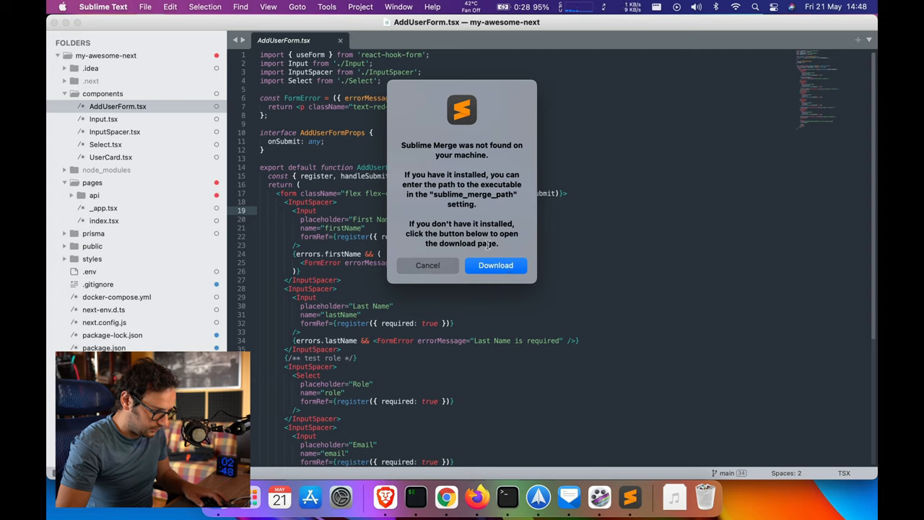
Accept the notice's offer to download Sublime Merge
left_click(428, 265)
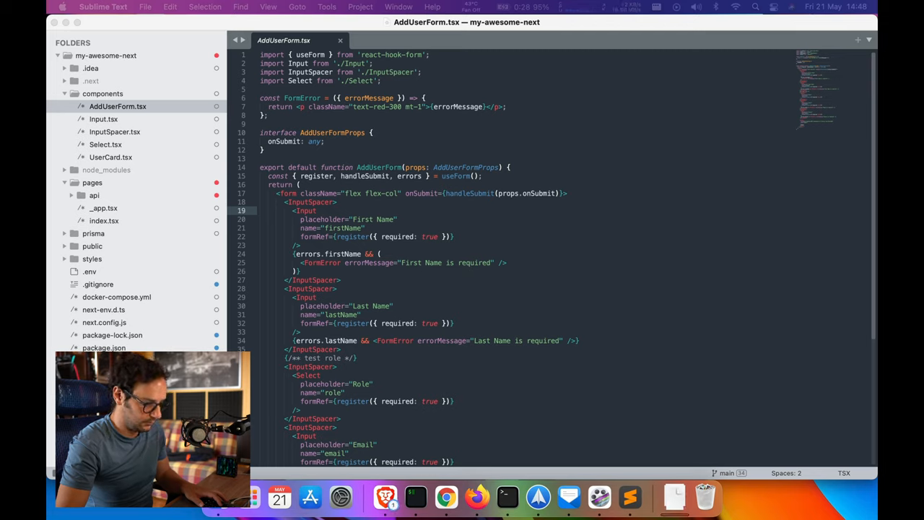
mouse_move(674, 497)
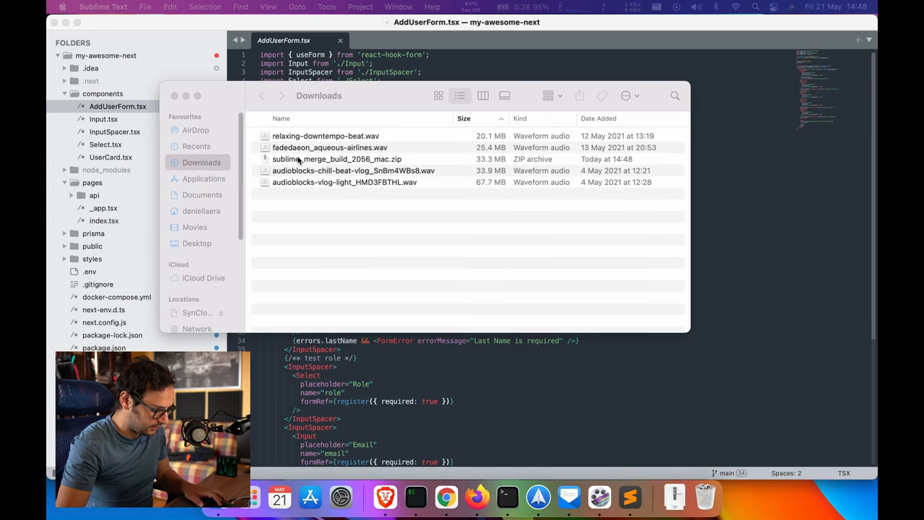
Bring up the options menu for sublime_merge_build_2056_mac.zip in Finder
right_click(337, 159)
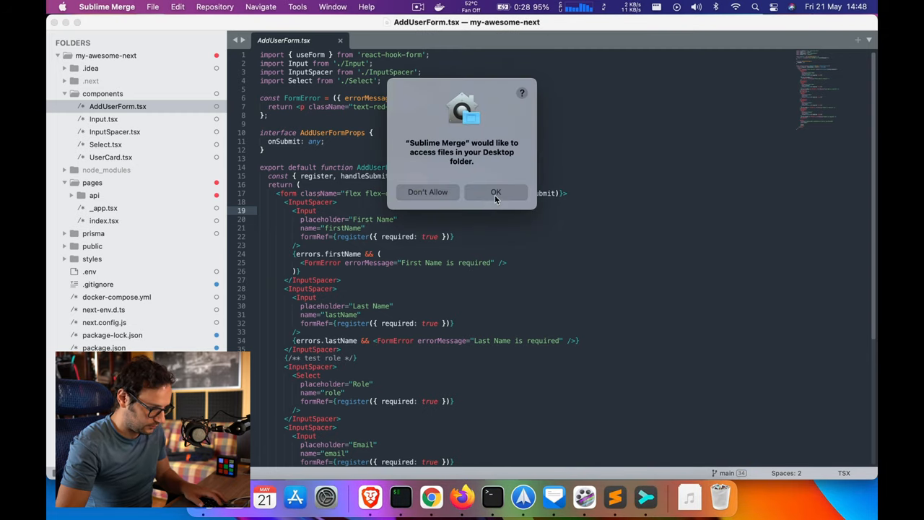
Grant Desktop access, inspect the Initial commit, then view the 34 unstaged files
left_click(497, 193)
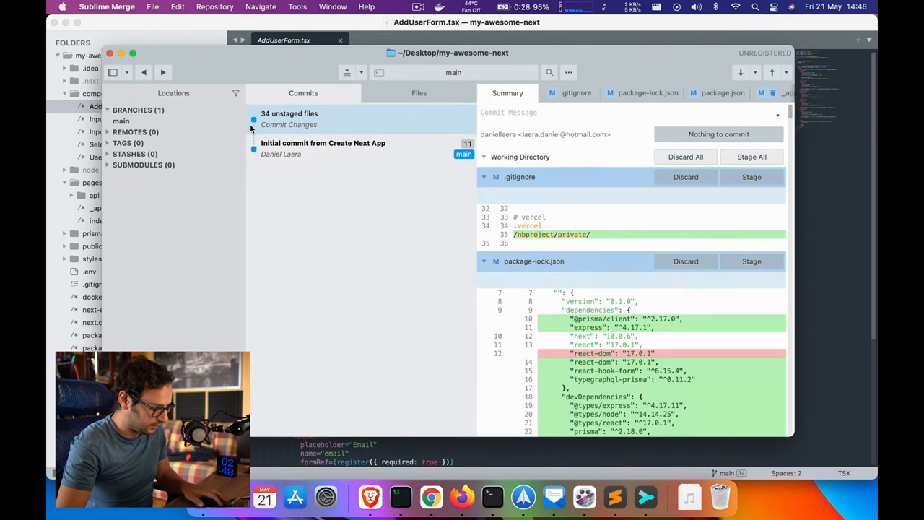
mouse_move(442, 198)
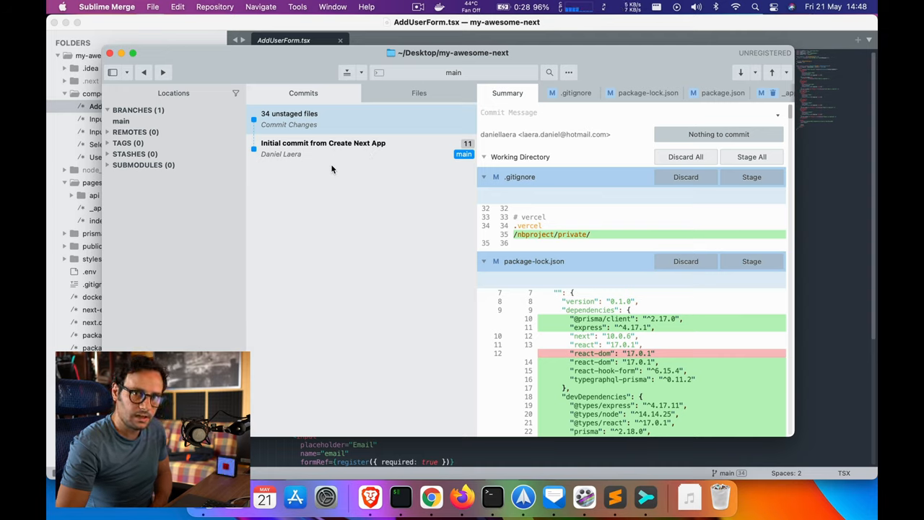
left_click(323, 143)
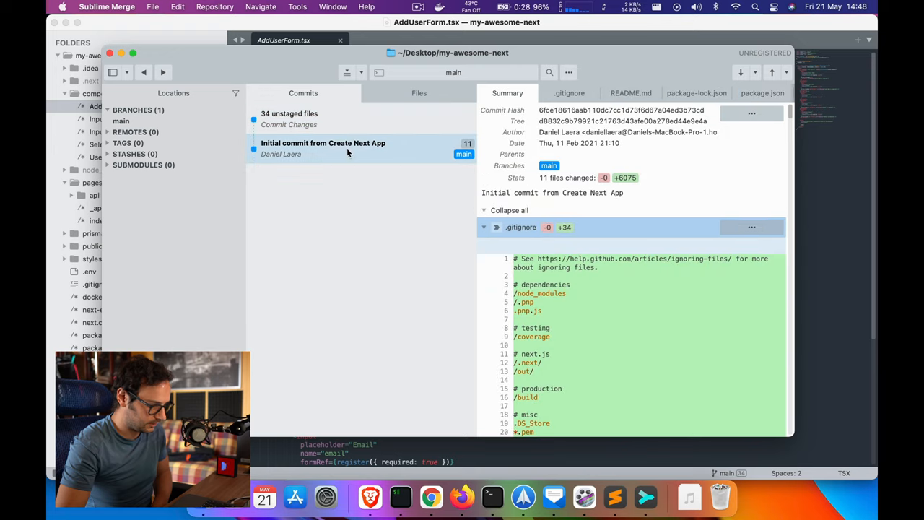
mouse_move(321, 123)
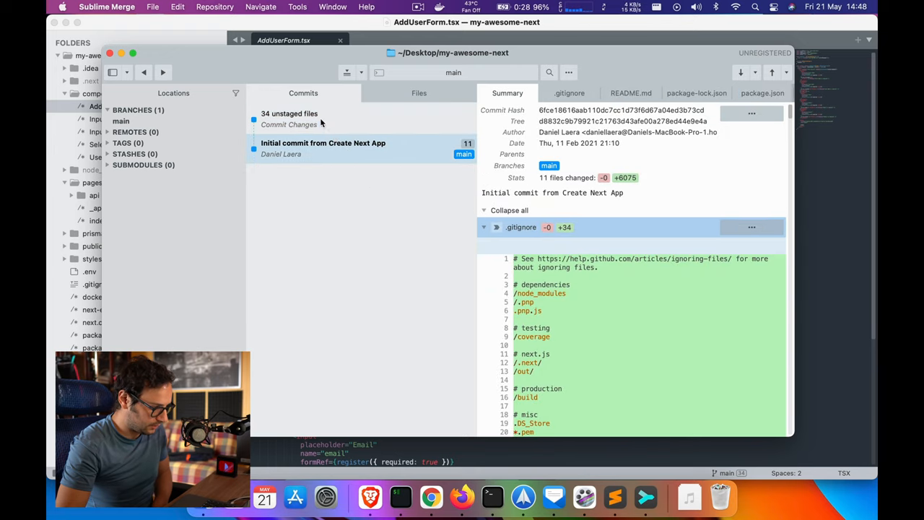
left_click(289, 124)
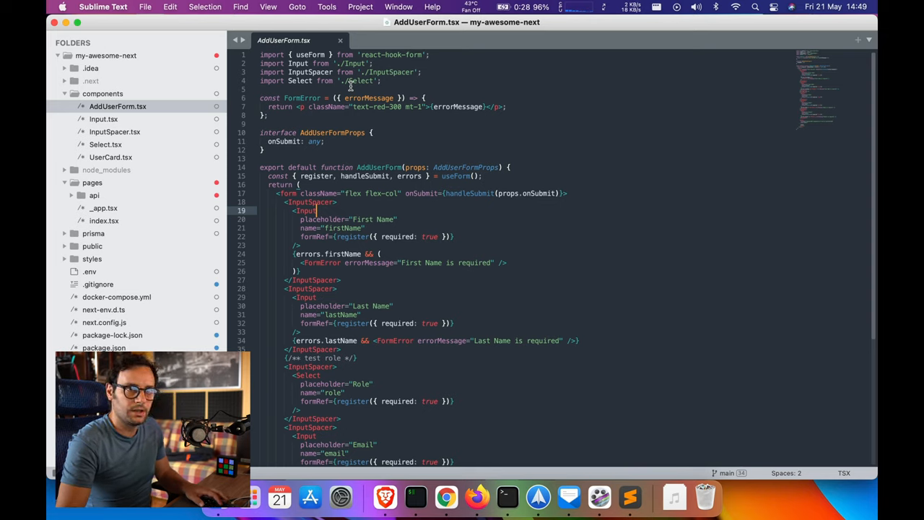
mouse_move(836, 177)
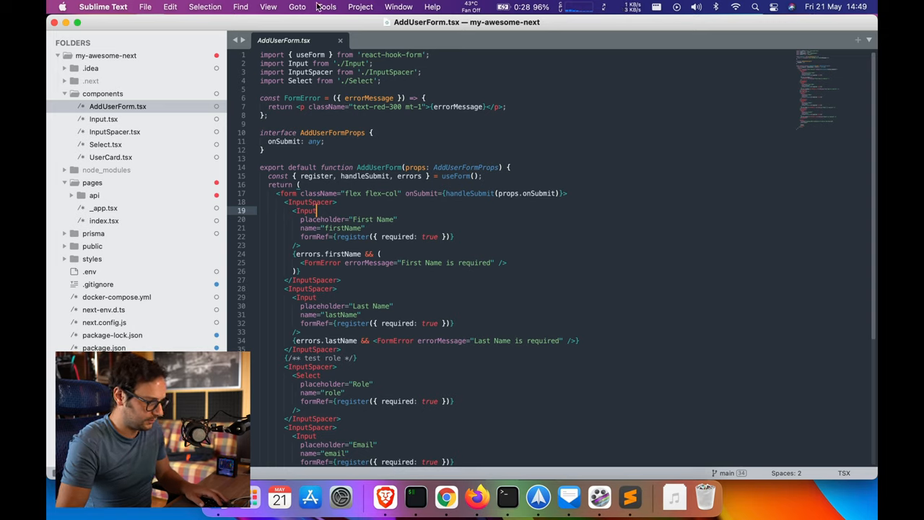
mouse_move(314, 25)
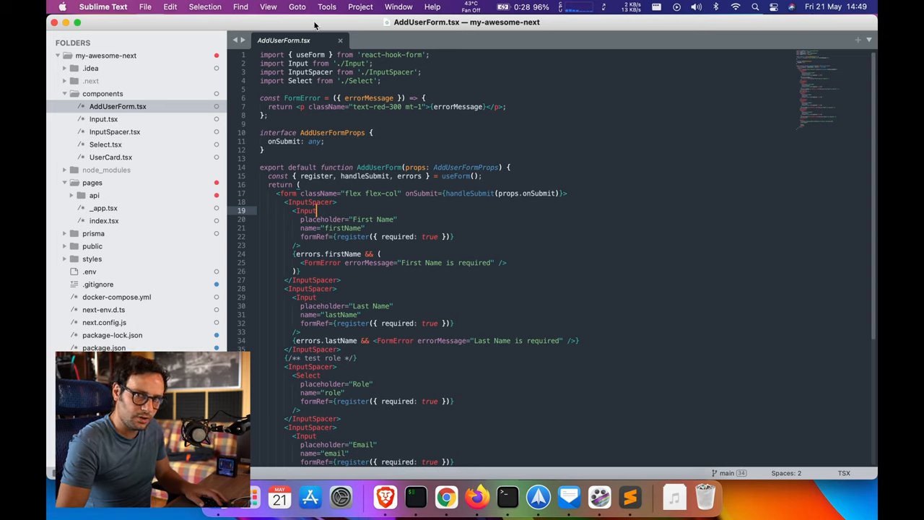